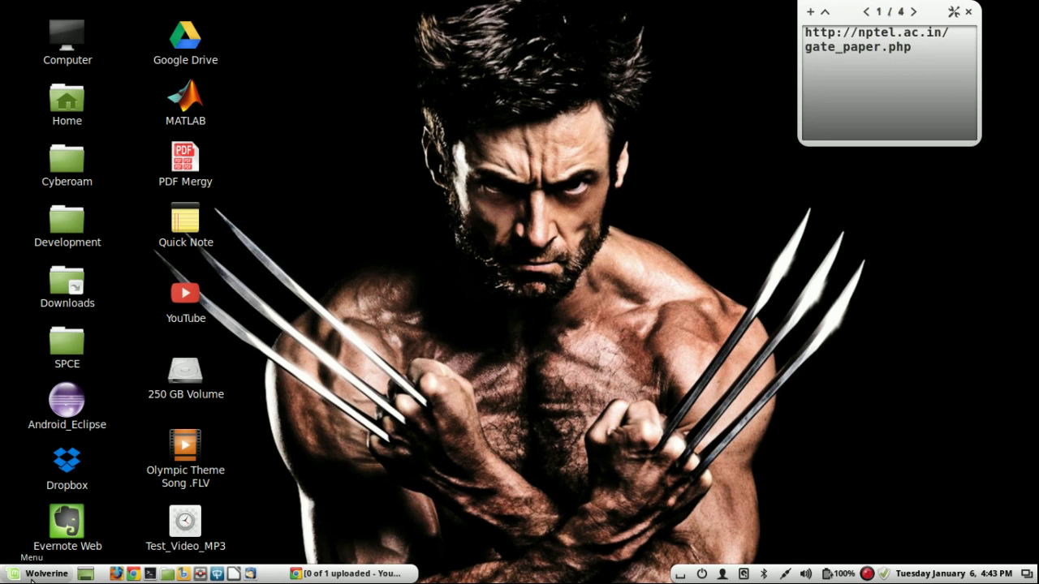
- Launch VLC and add Olympic Theme Song .FLV from the Desktop to Convert/Save
click(36, 574)
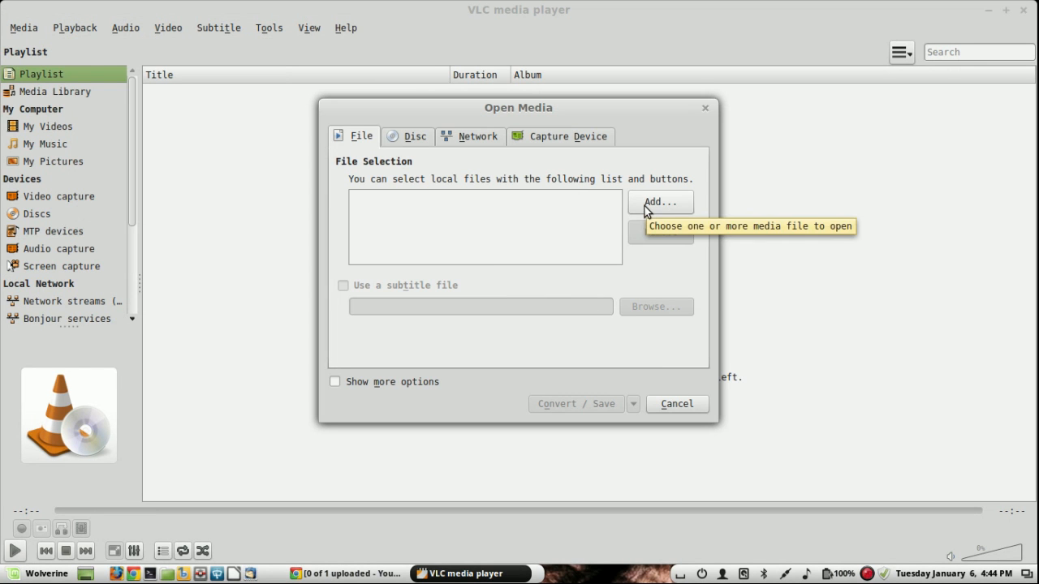
click(659, 201)
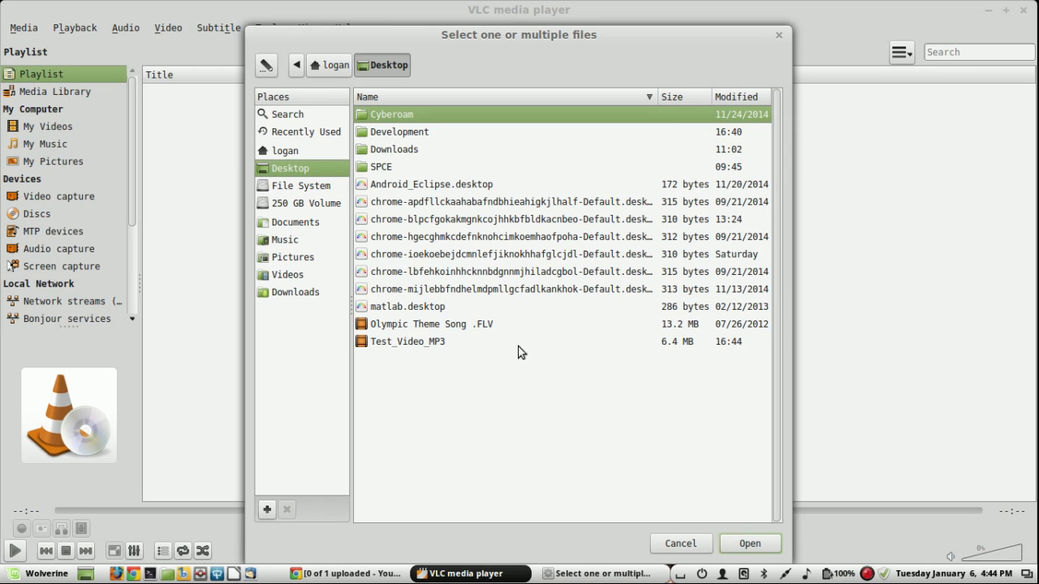
click(432, 324)
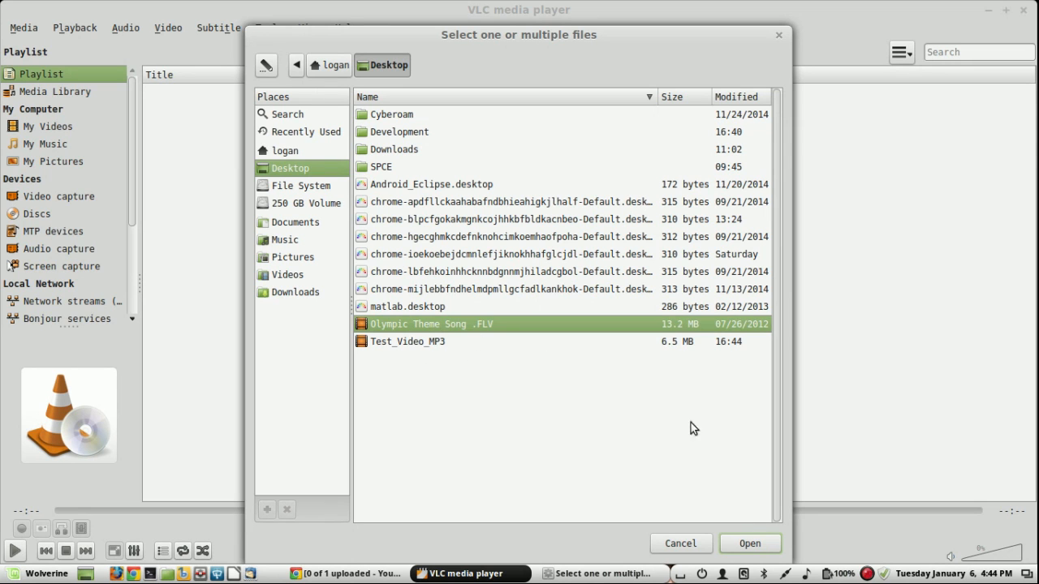
click(748, 543)
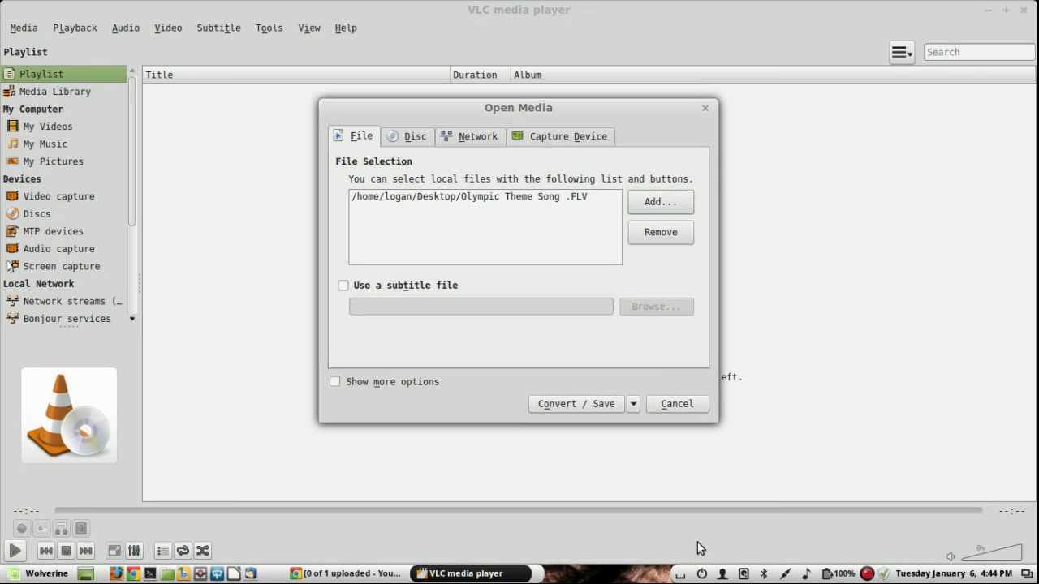
- Open the conversion settings and browse the profile list, keeping Video - H.264 + MP3 (MP4)
click(575, 403)
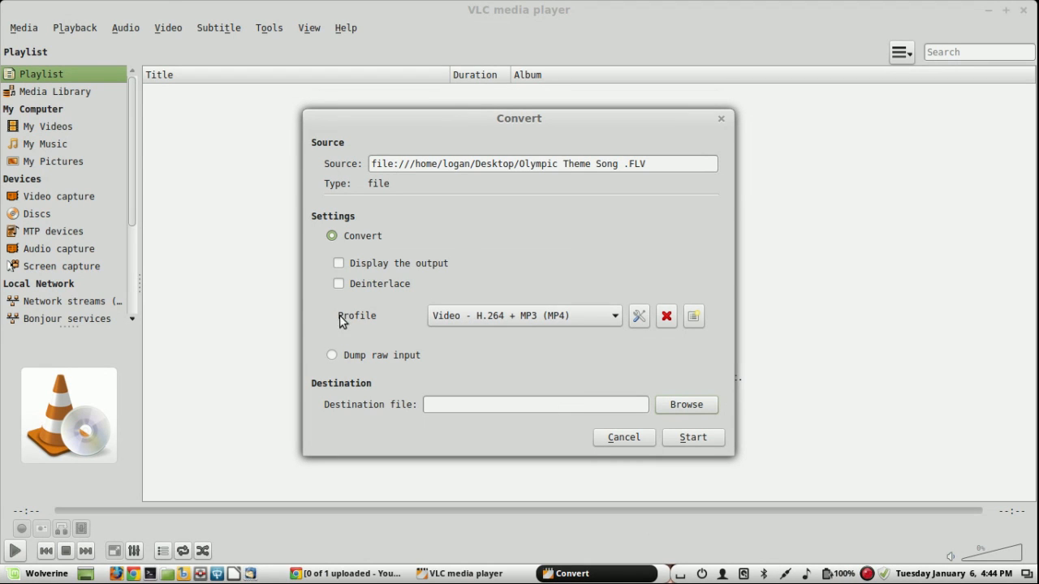
mouse_move(615, 327)
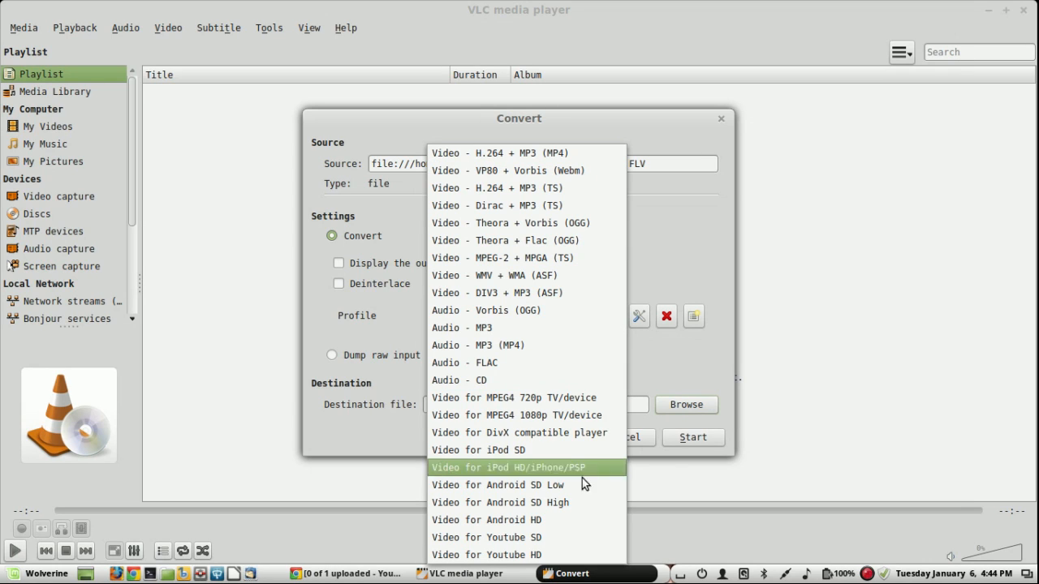
mouse_move(565, 537)
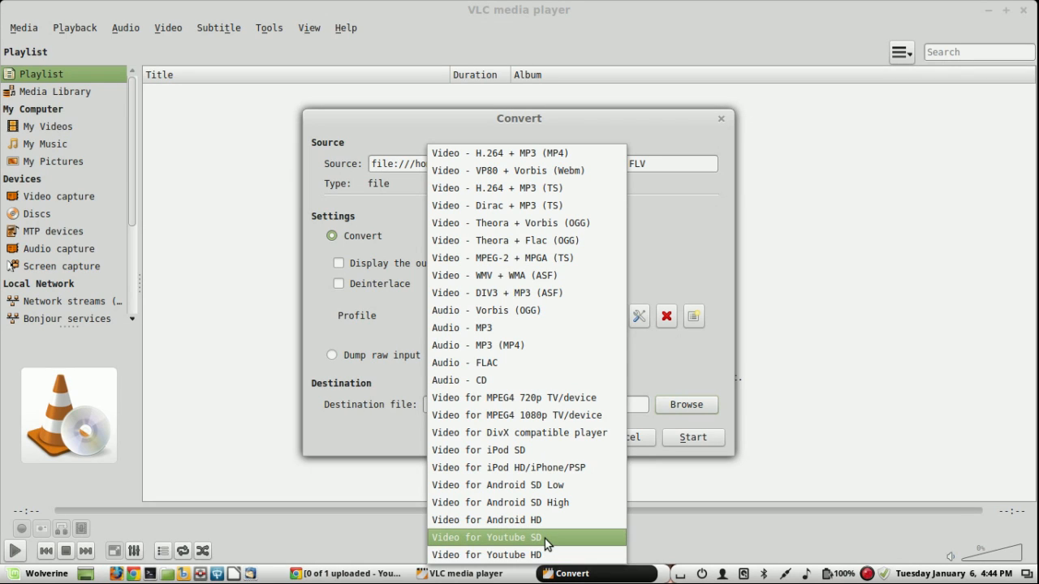
mouse_move(545, 520)
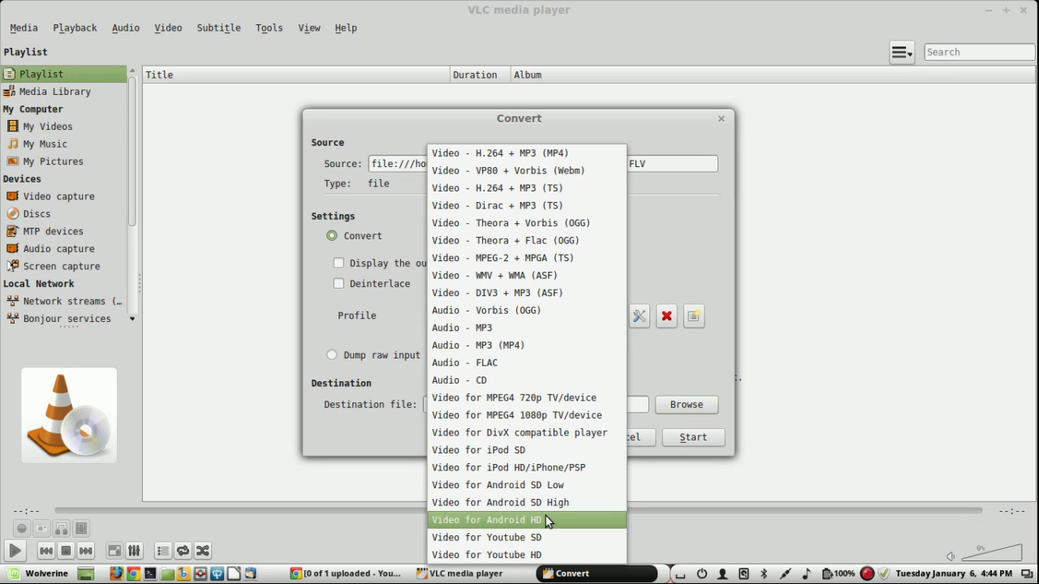
mouse_move(560, 485)
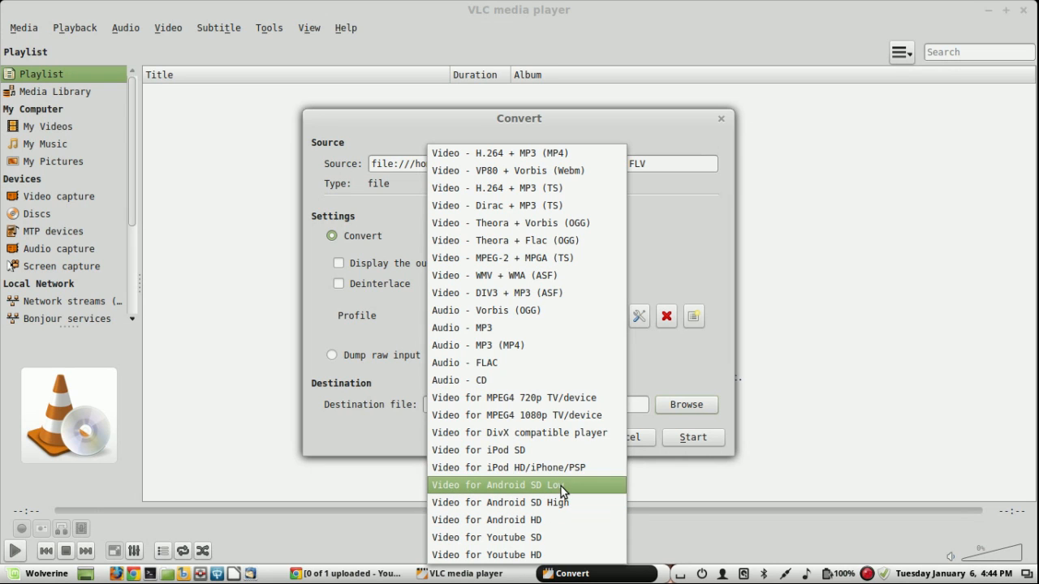
mouse_move(544, 363)
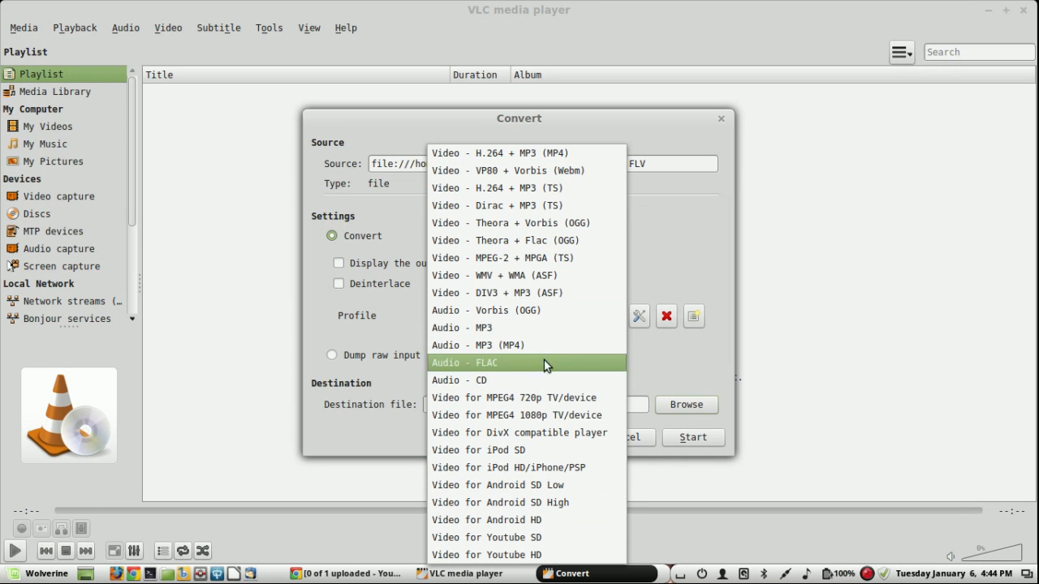
click(525, 153)
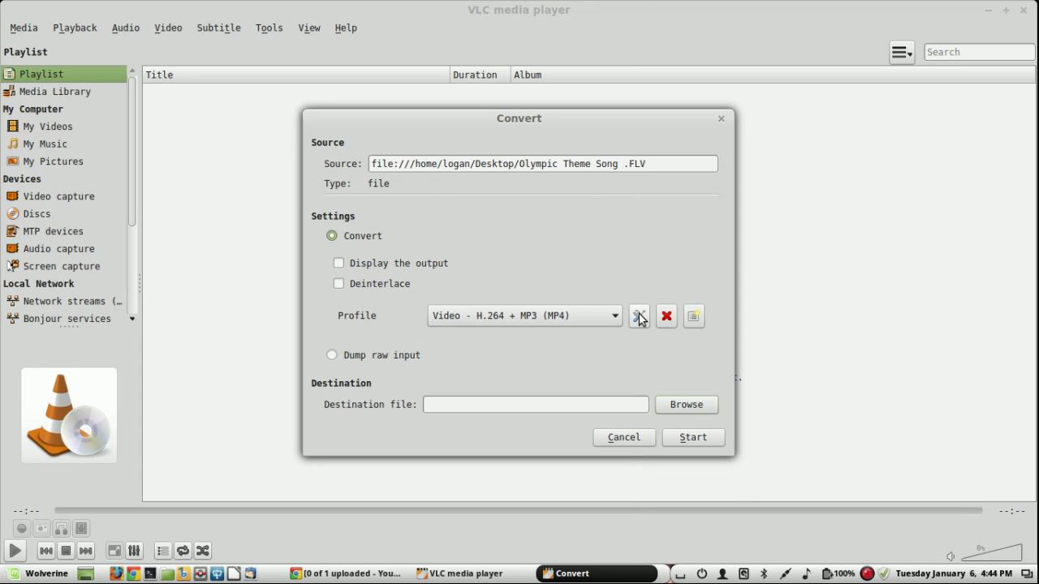
- Open Profile edition for Video - H.264 + MP3 (MP4) to view its MP4/MOV encapsulation
click(638, 316)
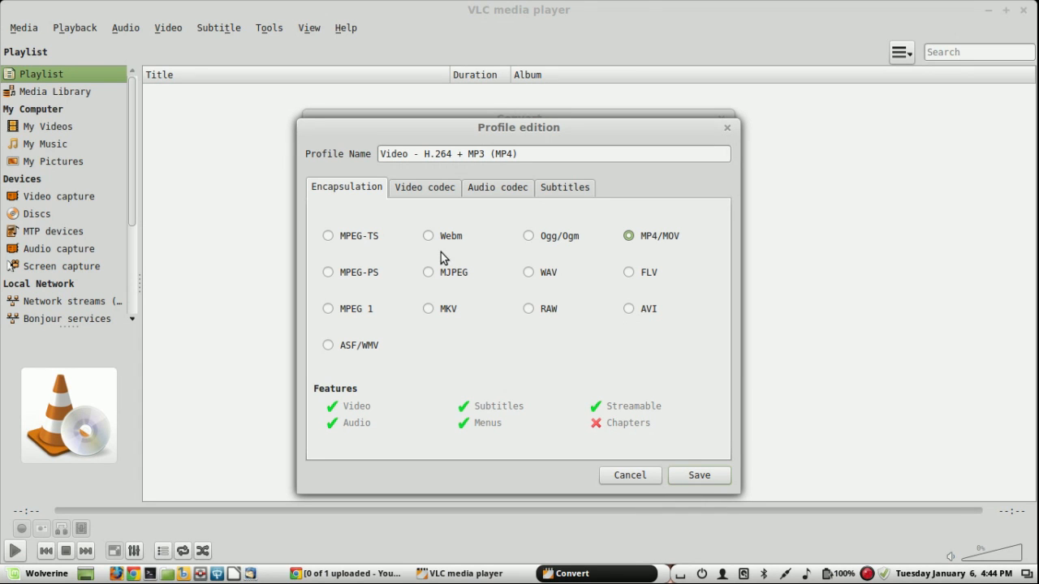
mouse_move(437, 239)
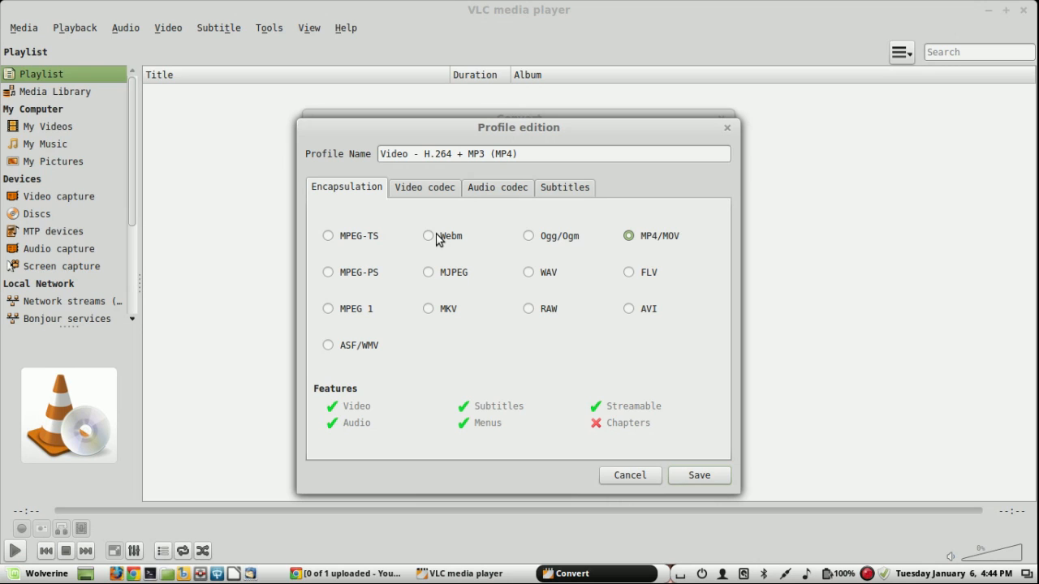
mouse_move(507, 378)
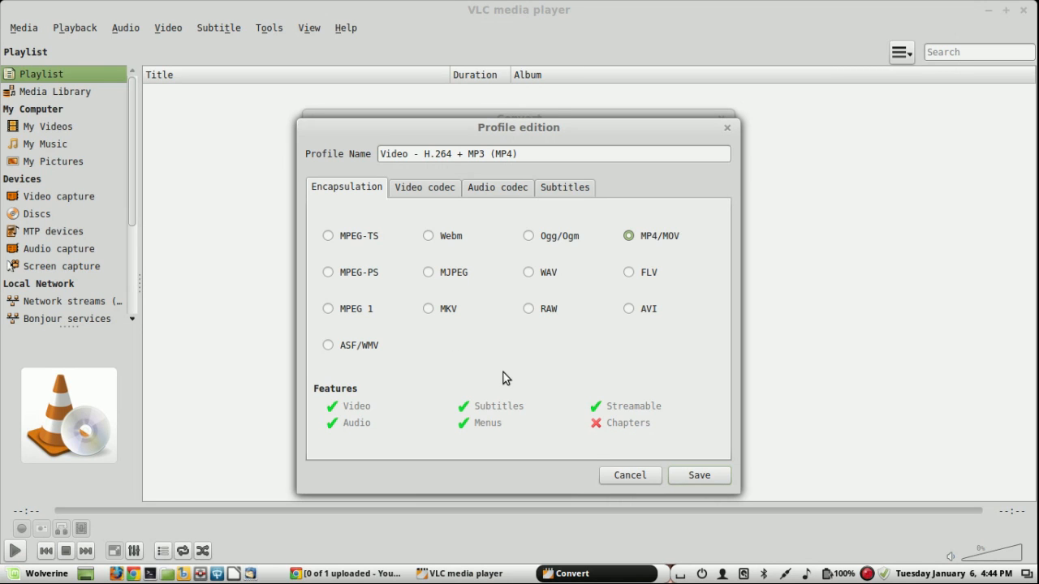
mouse_move(498, 192)
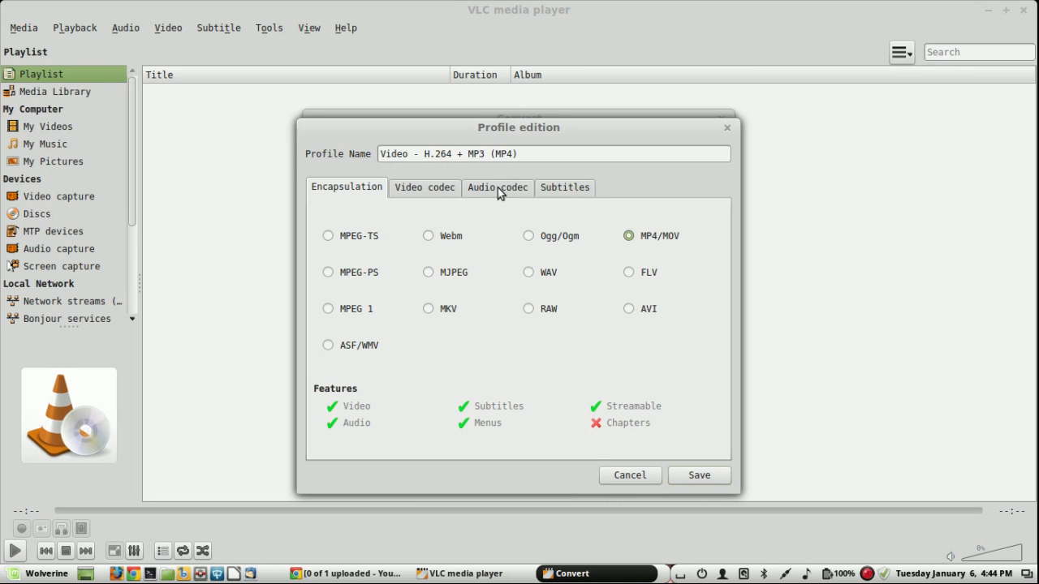
mouse_move(574, 295)
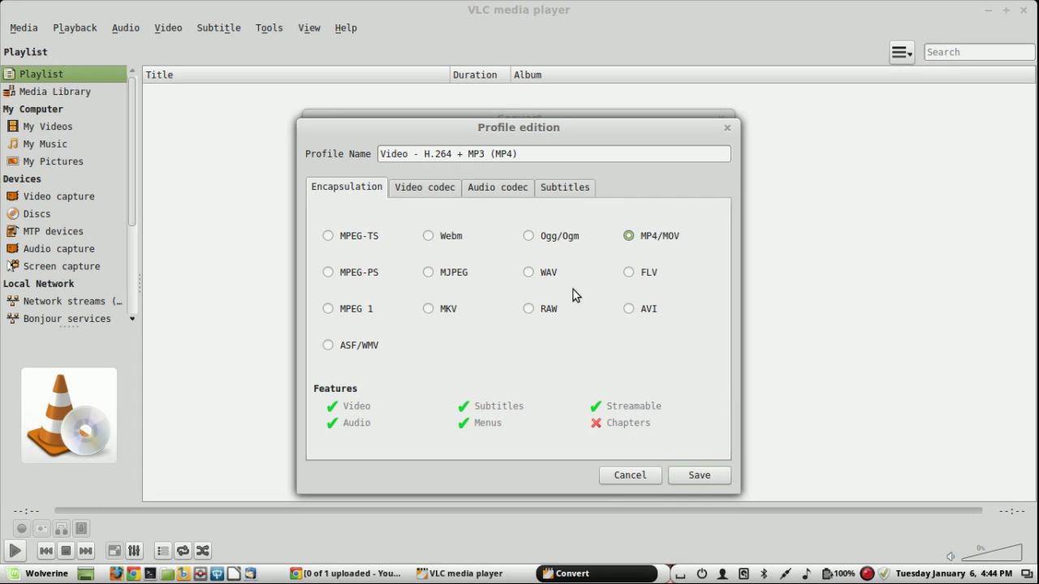
- Choose 'Video for Android HD' from the conversion Profile dropdown
click(698, 475)
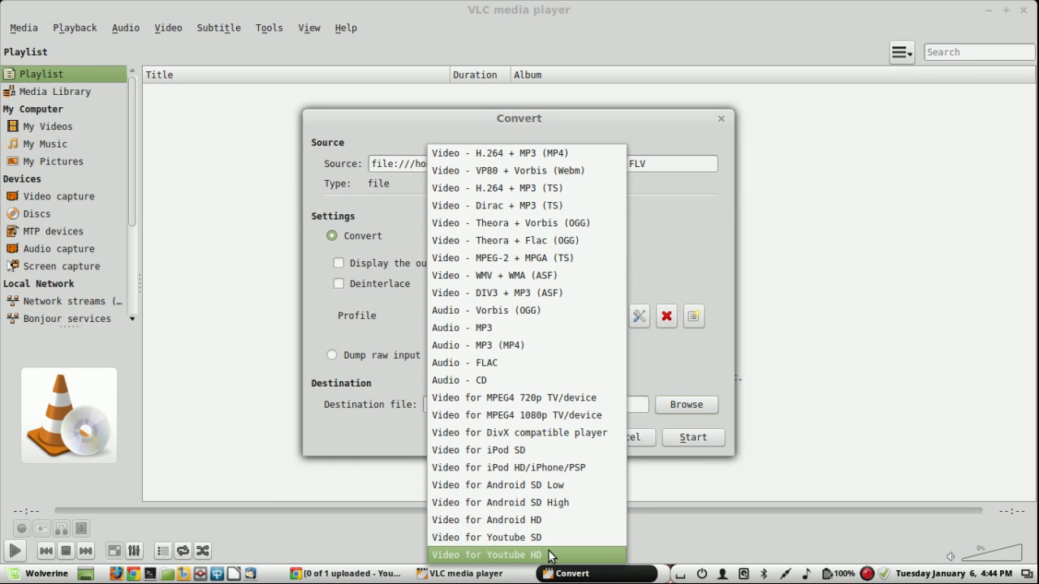
click(486, 520)
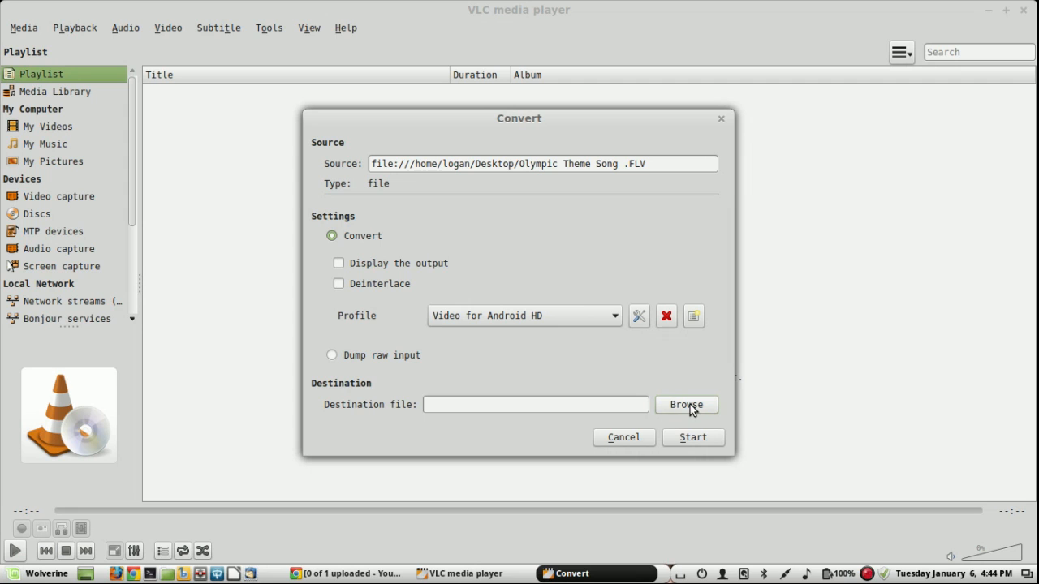
mouse_move(672, 401)
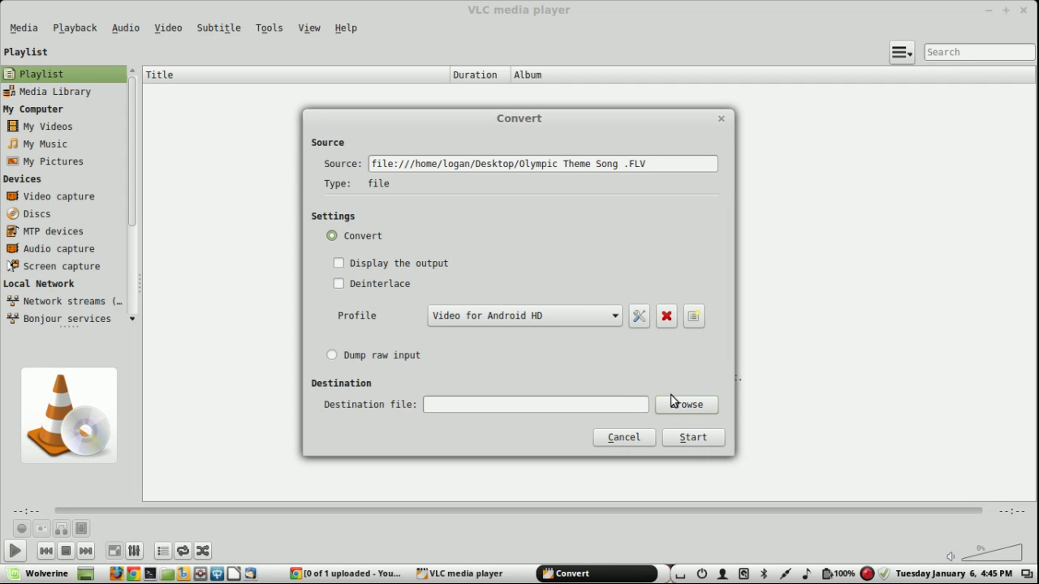
- Set the destination file to Test_Video.mp4 in the Desktop folder
click(686, 404)
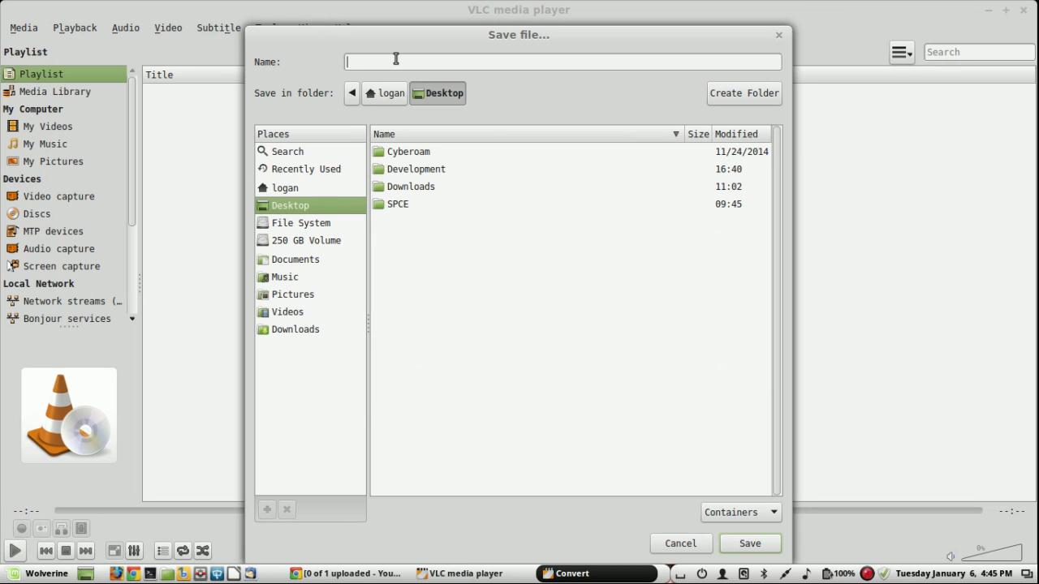
text(T)
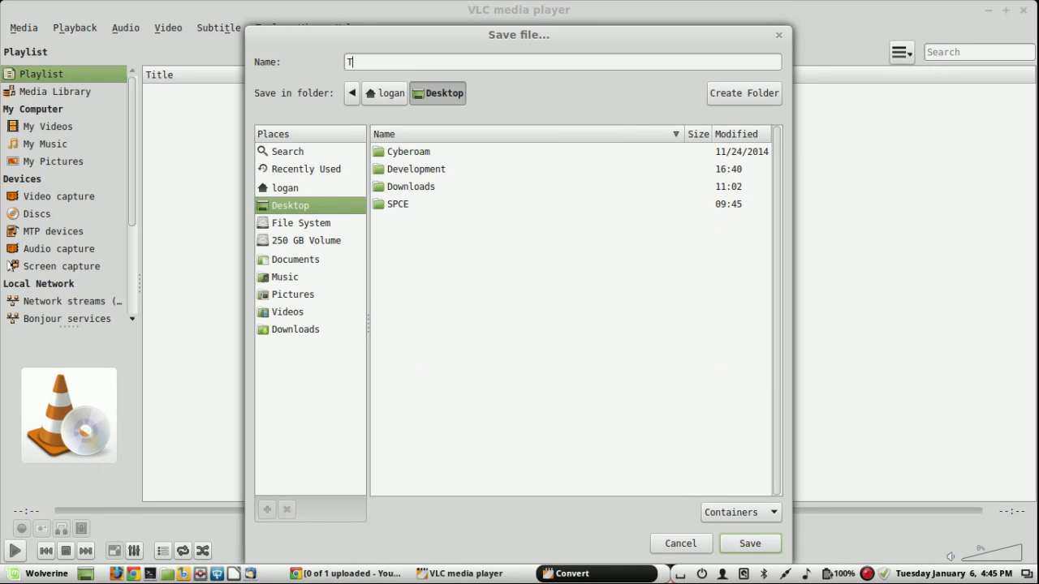
text(est)
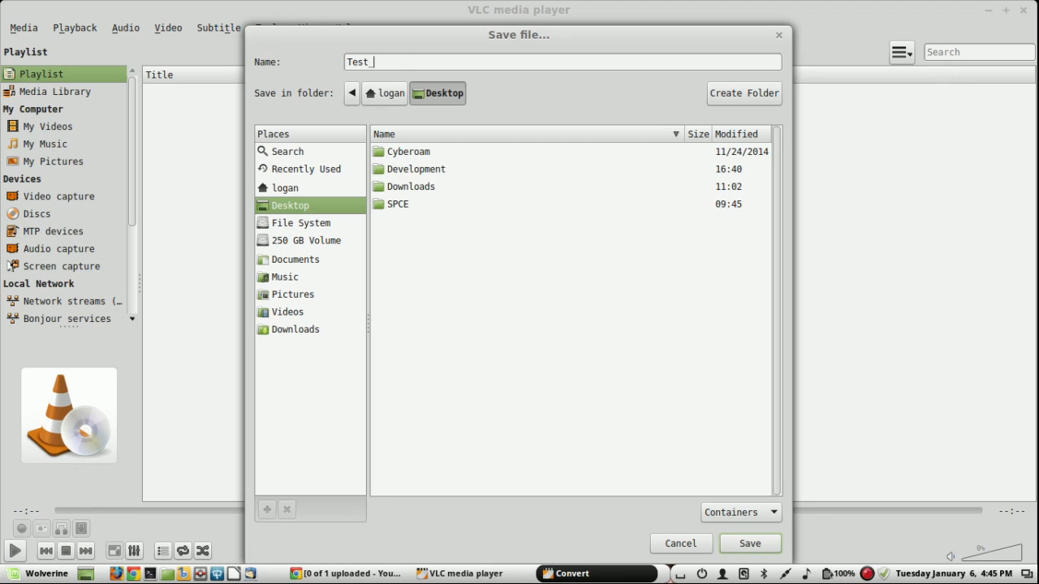
text(Video)
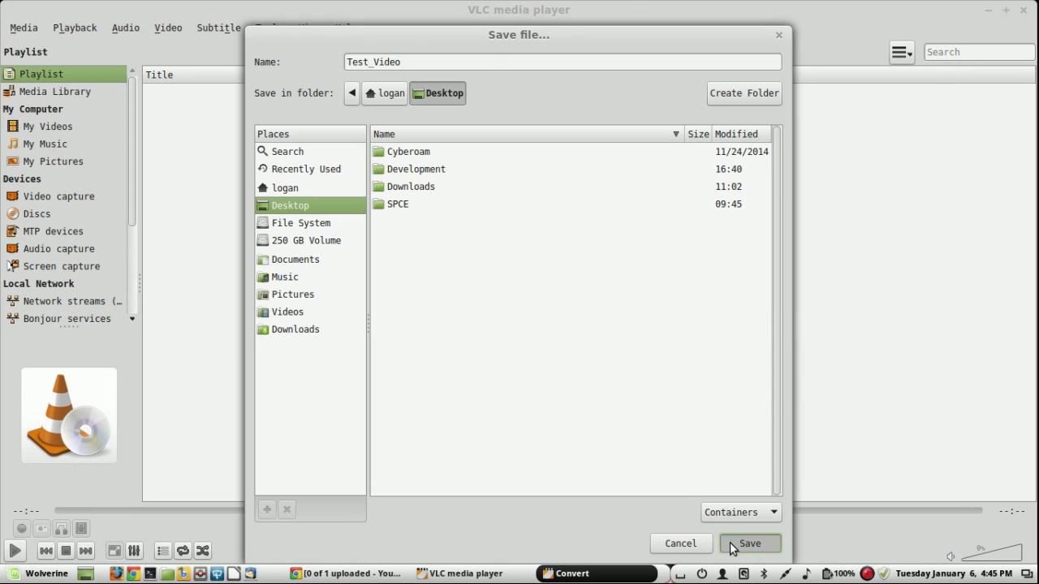
click(748, 543)
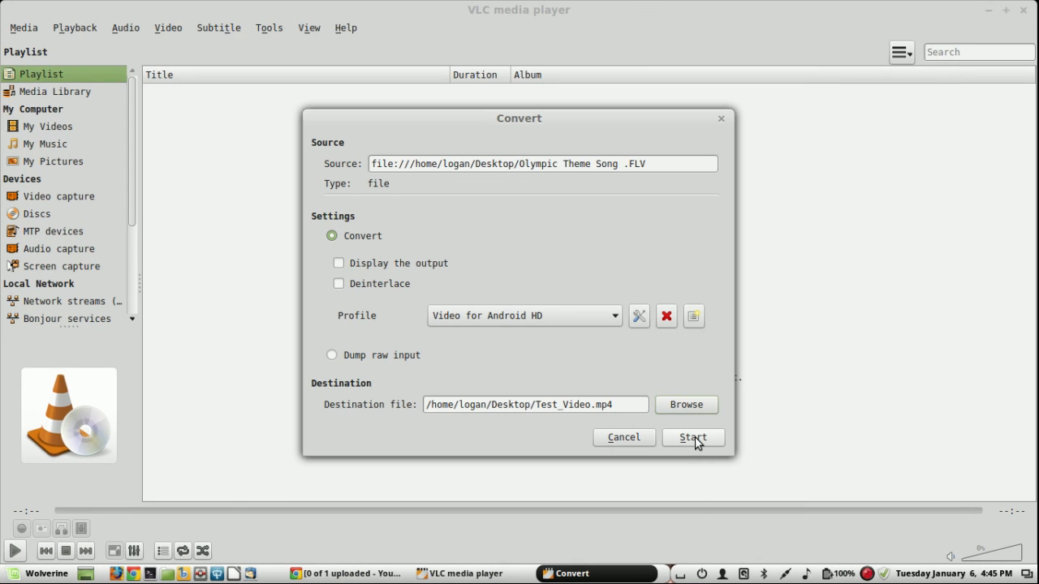
- Start the conversion and let the 03:09 streaming item run
click(692, 438)
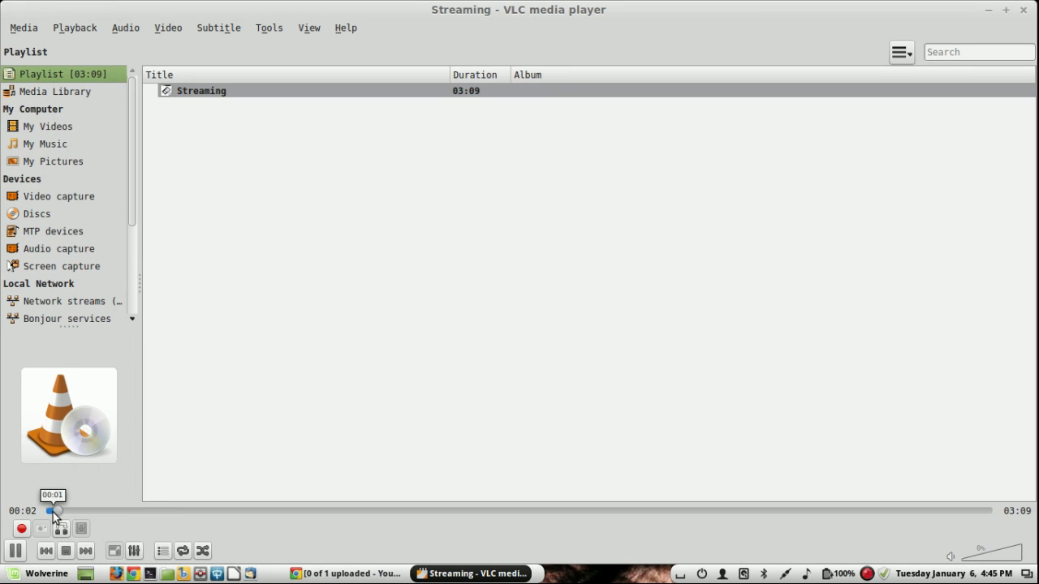
mouse_move(608, 533)
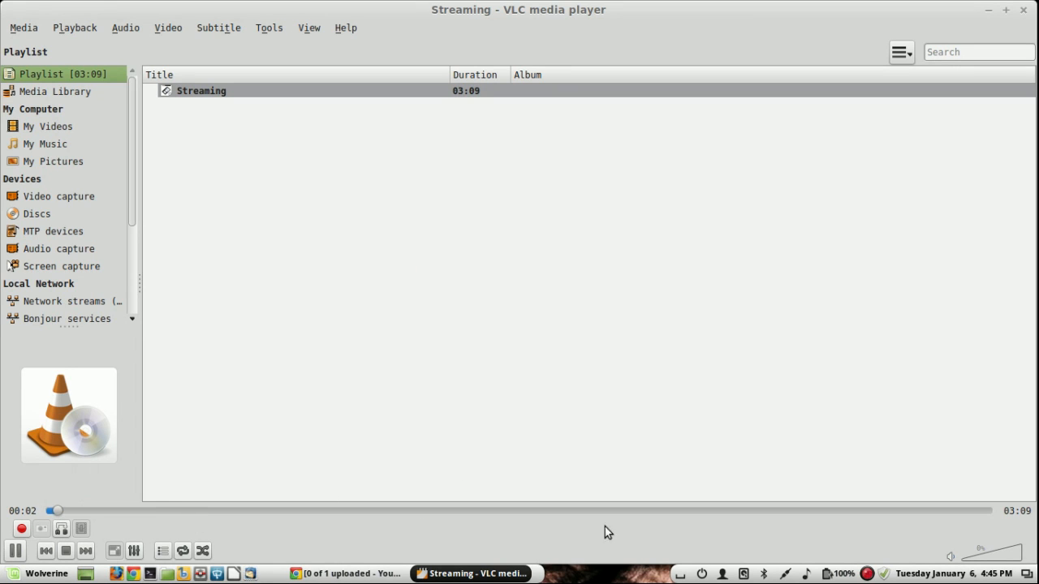
mouse_move(994, 519)
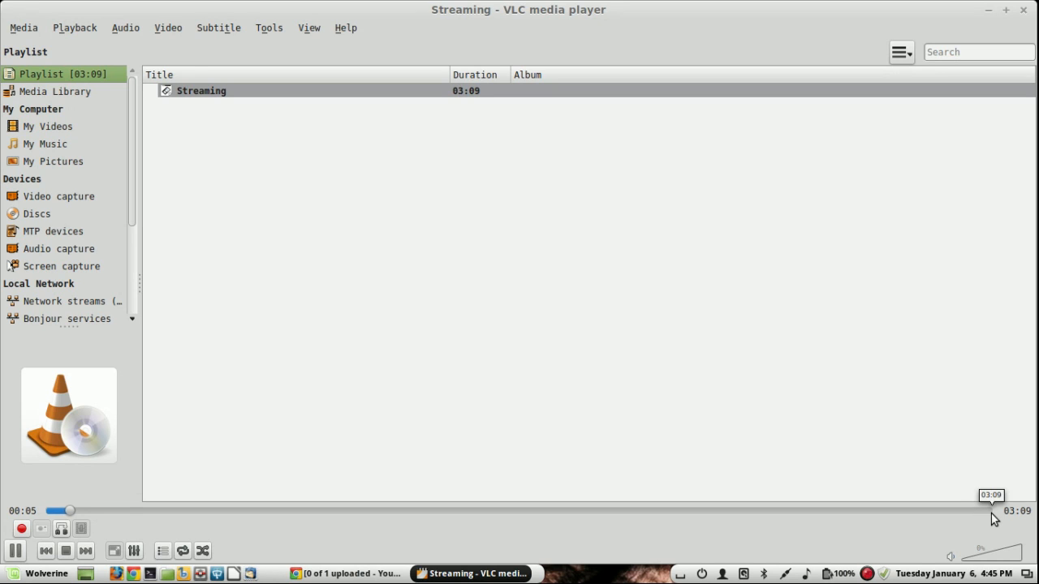
mouse_move(805, 471)
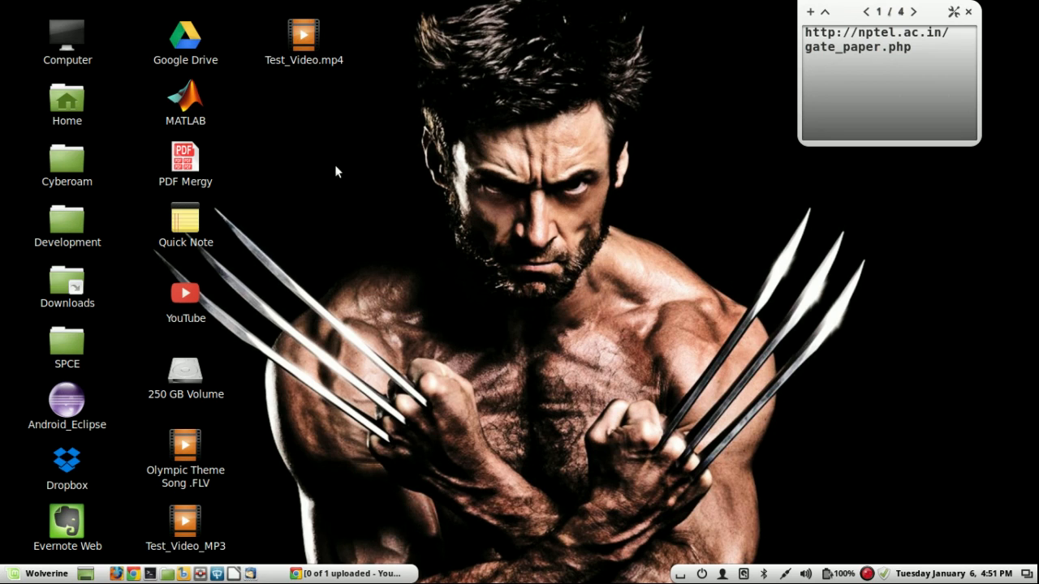
click(304, 36)
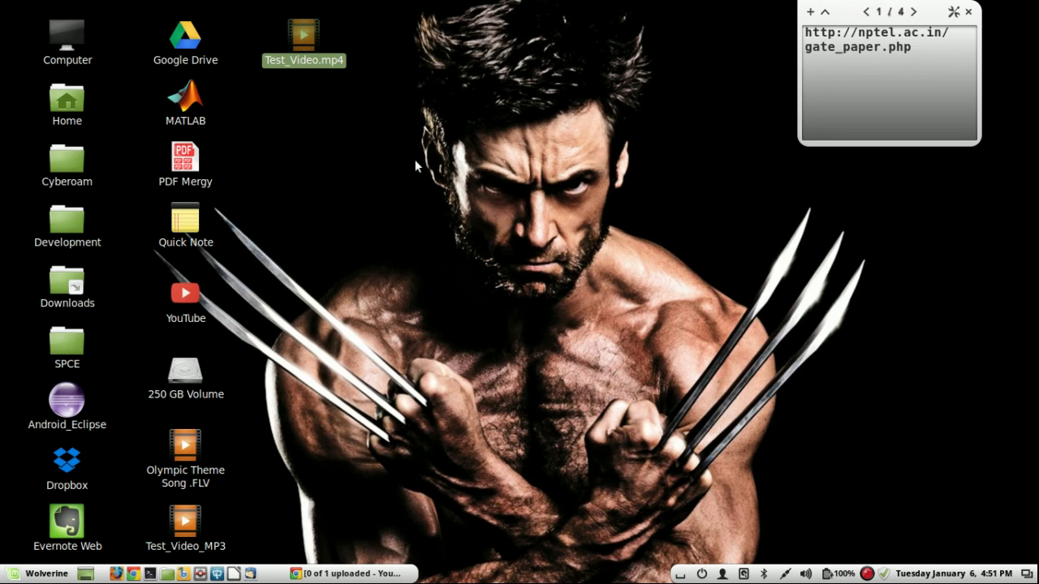
mouse_move(388, 393)
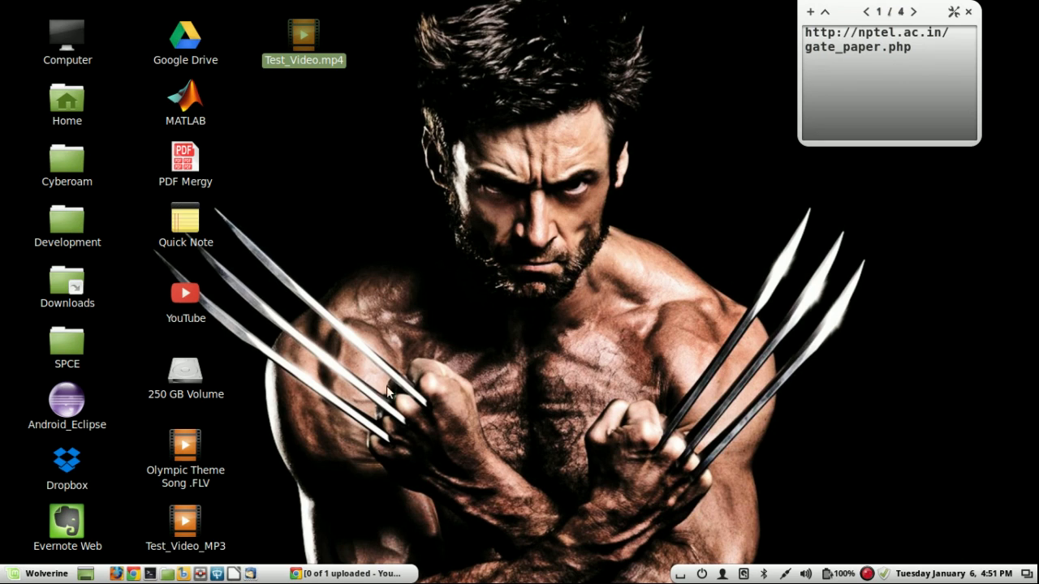
click(185, 446)
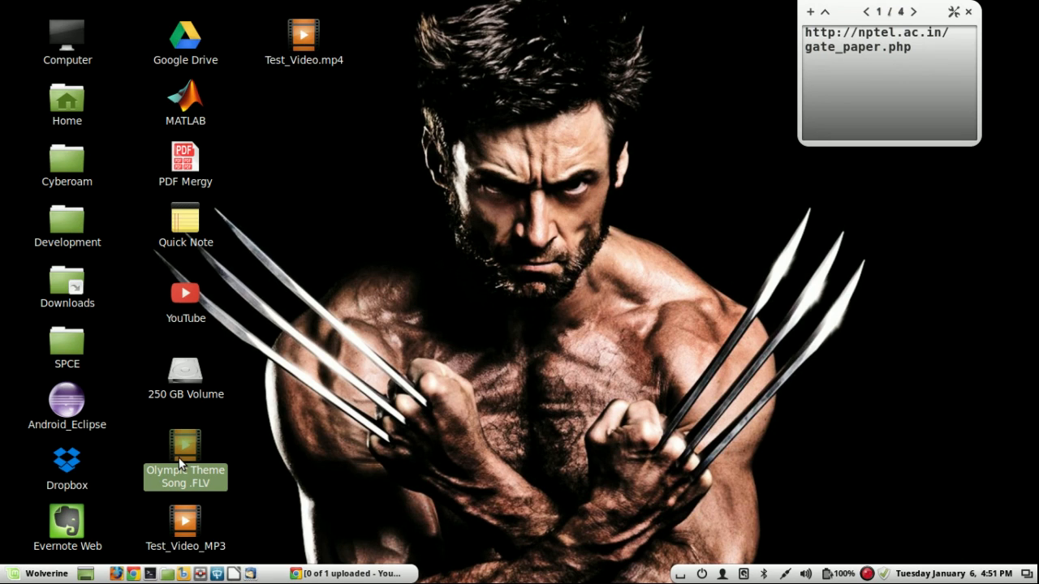
mouse_move(428, 203)
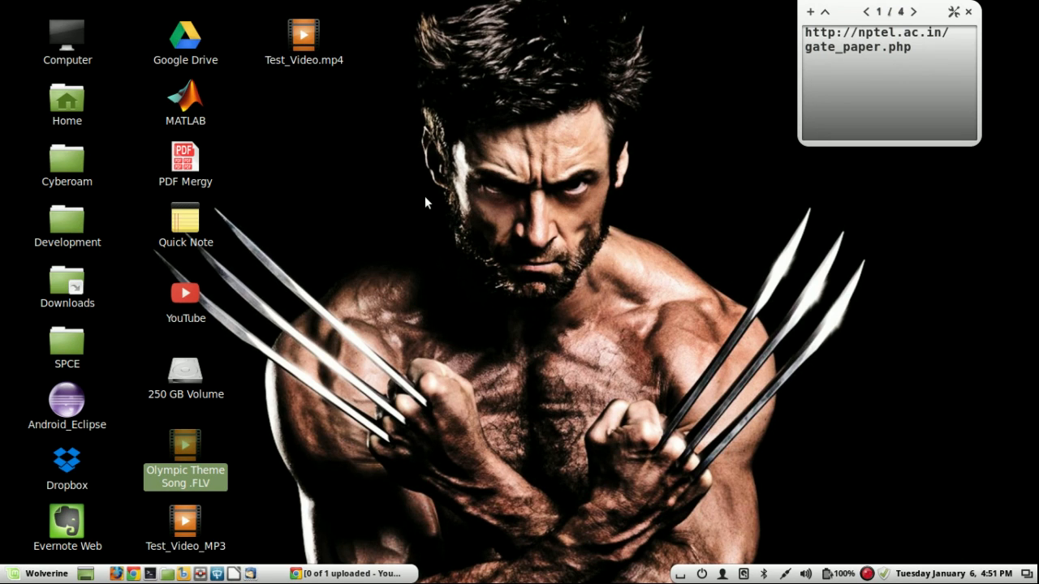